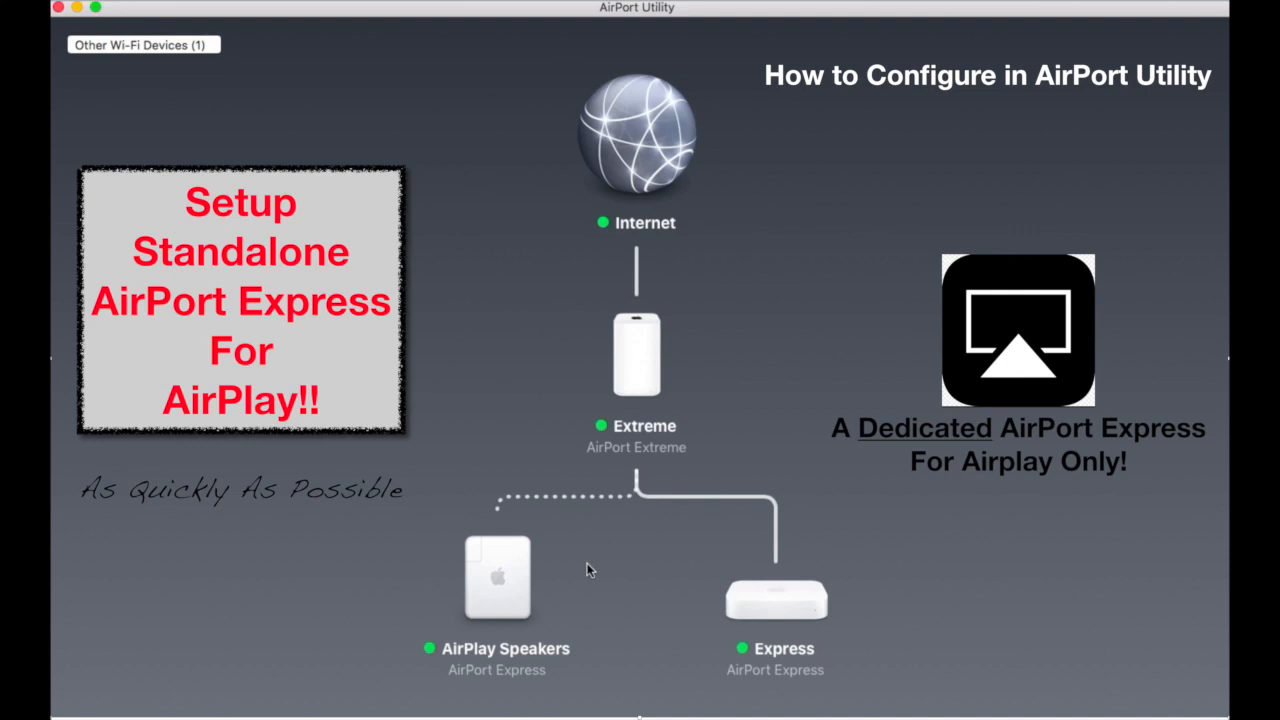
# Step: Start setup of the newly discovered AirPort Express 26bc55 from Other Wi-Fi Devices
pyautogui.click(142, 46)
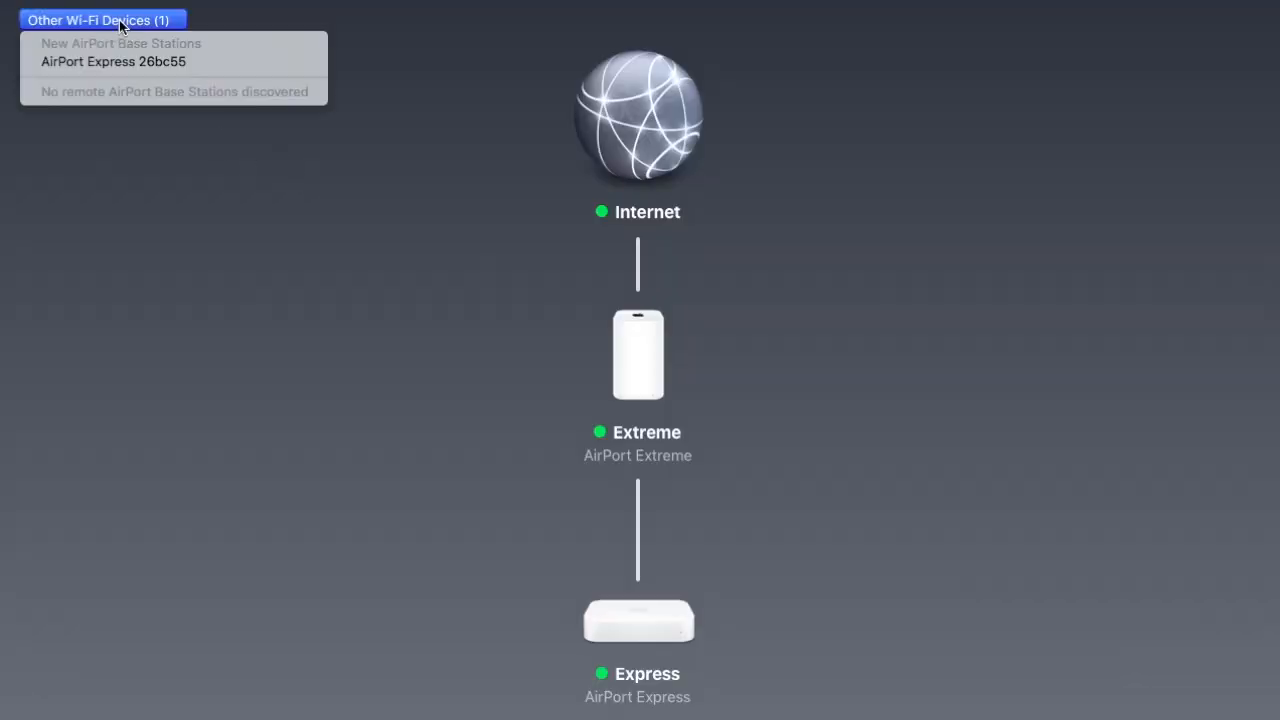
pyautogui.click(113, 61)
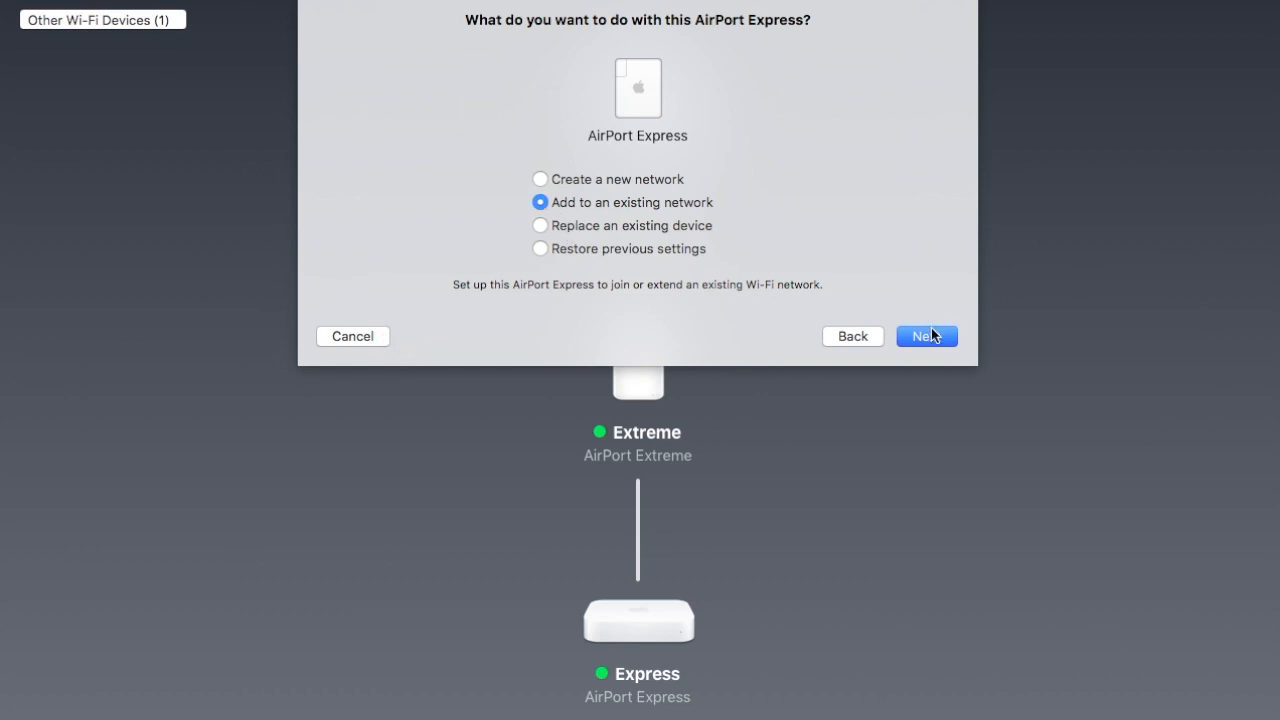
# Step: Add the Express to the existing Extreme network, naming it 'AirPort Speakers', and finish setup
pyautogui.click(927, 335)
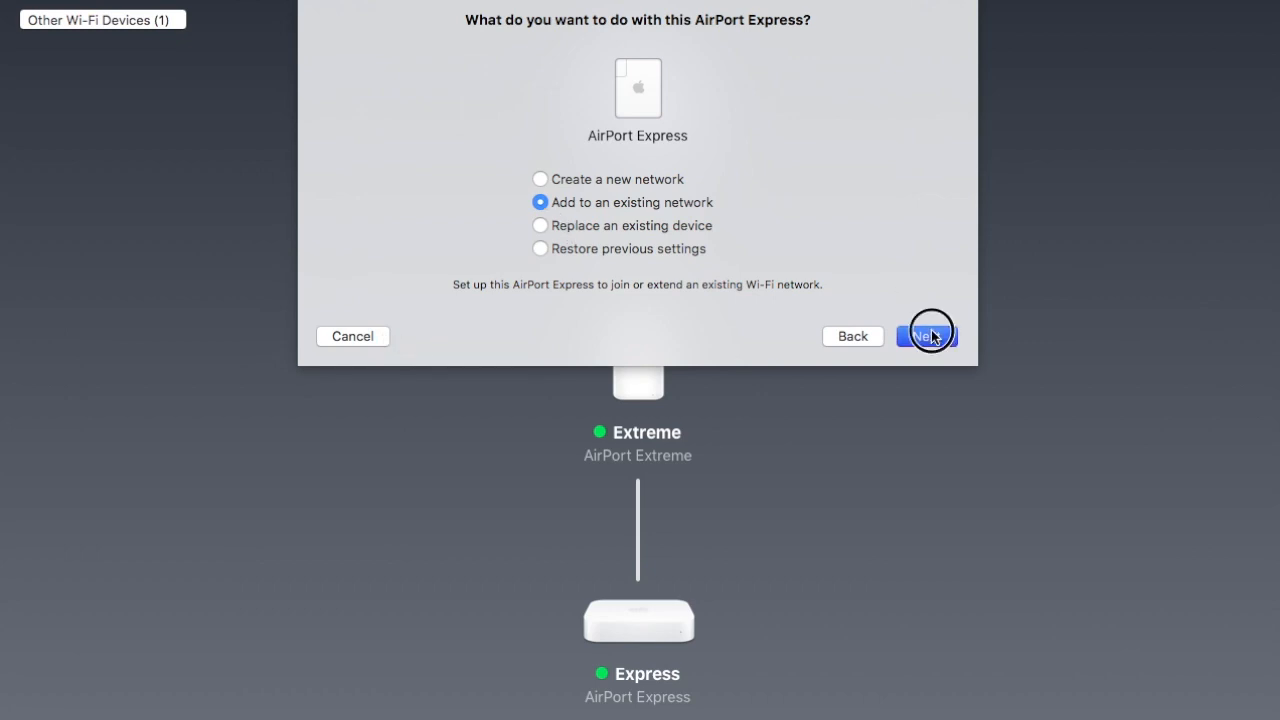
pyautogui.click(927, 336)
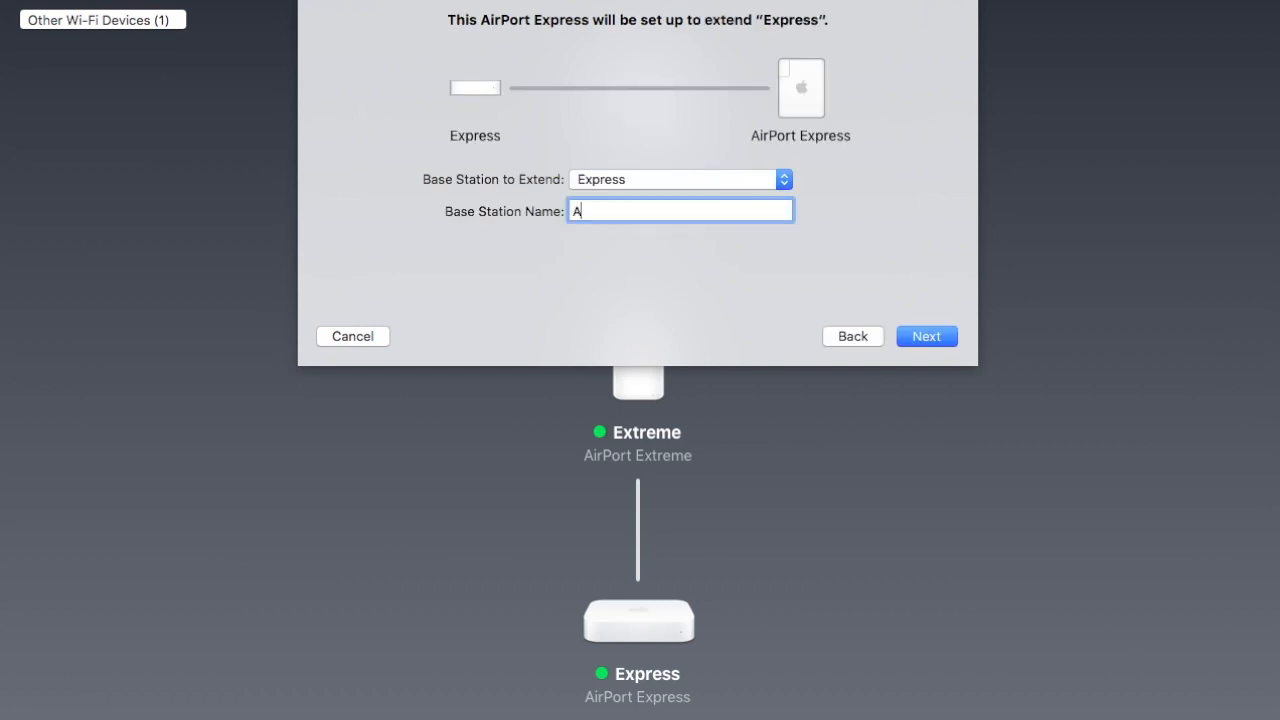
pyautogui.write('ir')
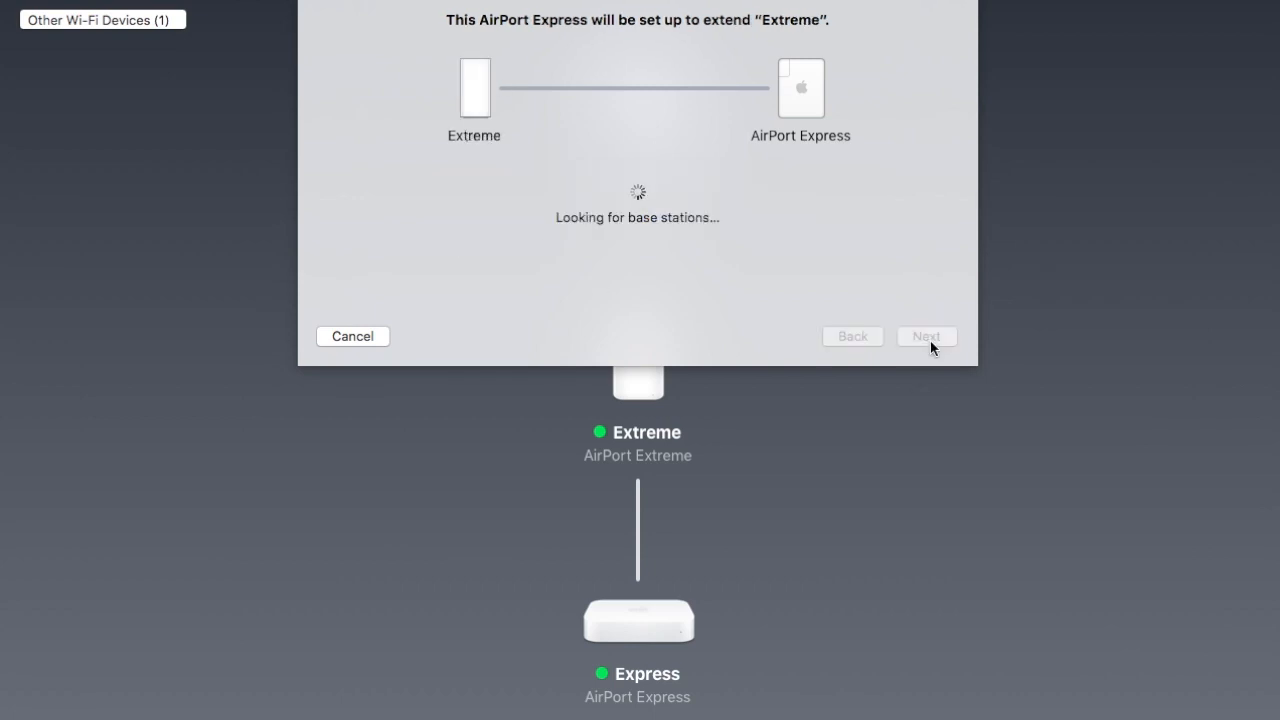
pyautogui.click(926, 336)
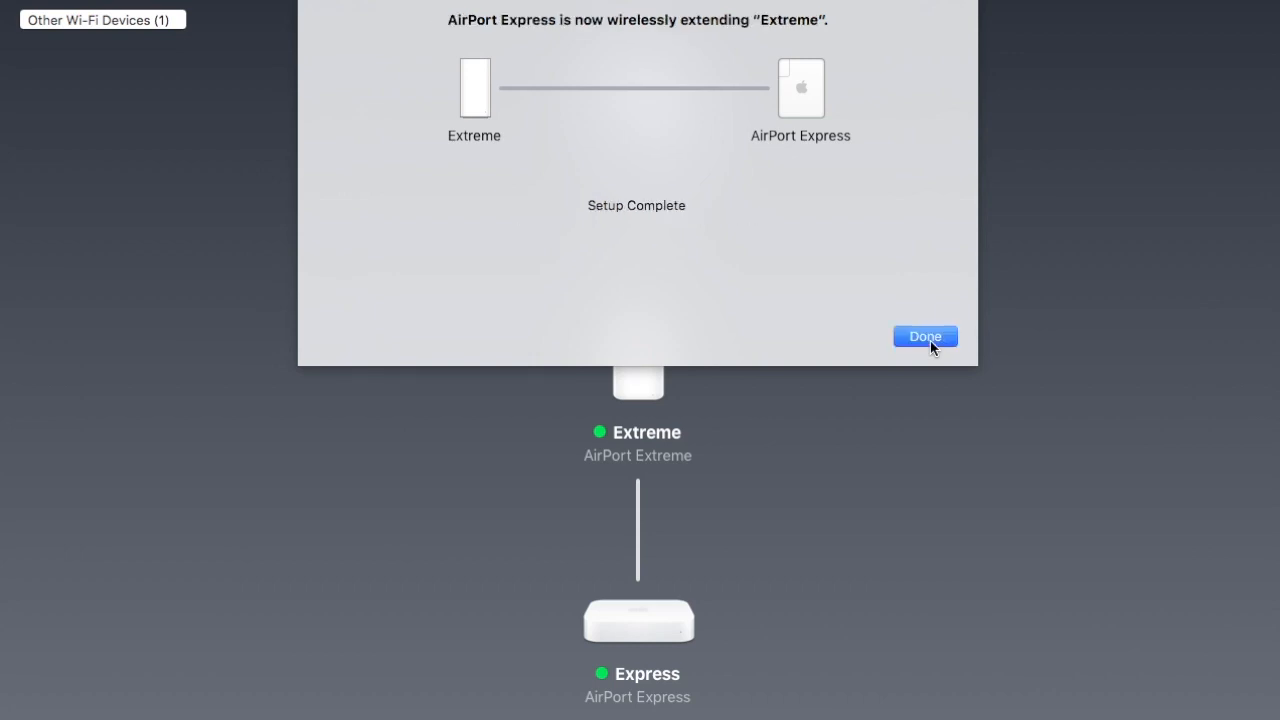
pyautogui.click(924, 336)
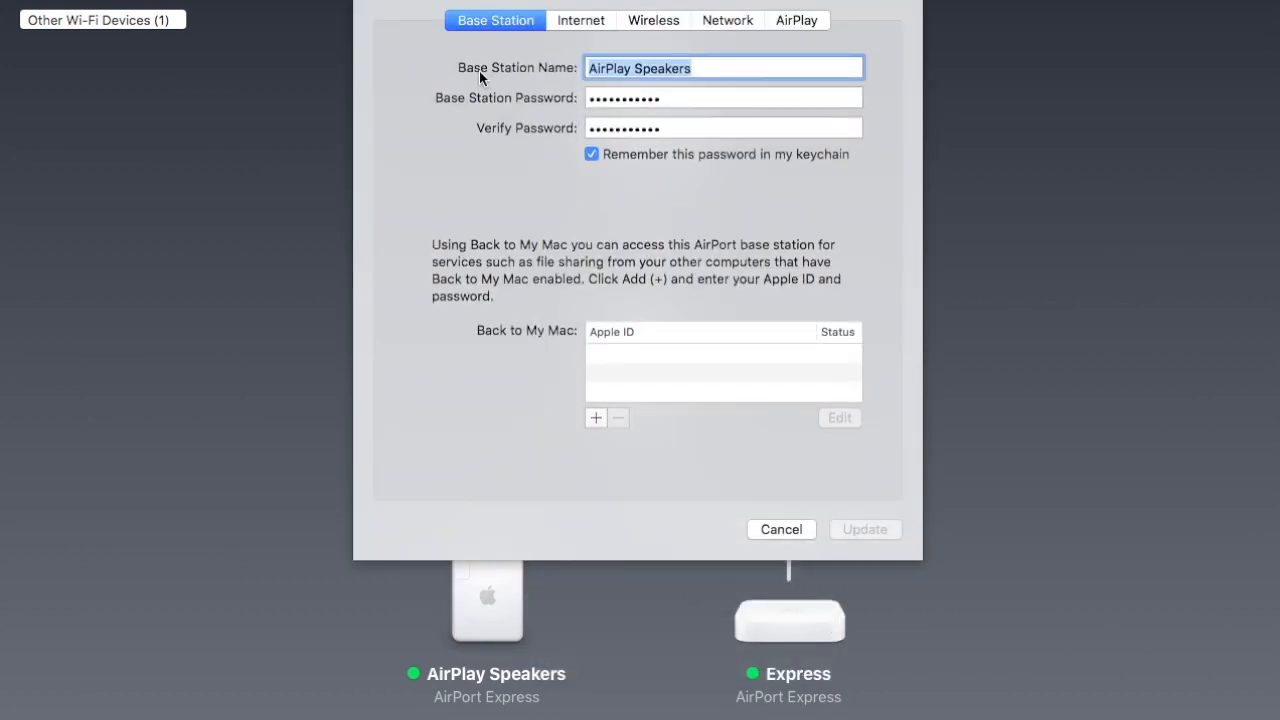
# Step: Set the Express's Wireless Network Mode to Join a wireless network and review its AirPlay settings
pyautogui.click(580, 20)
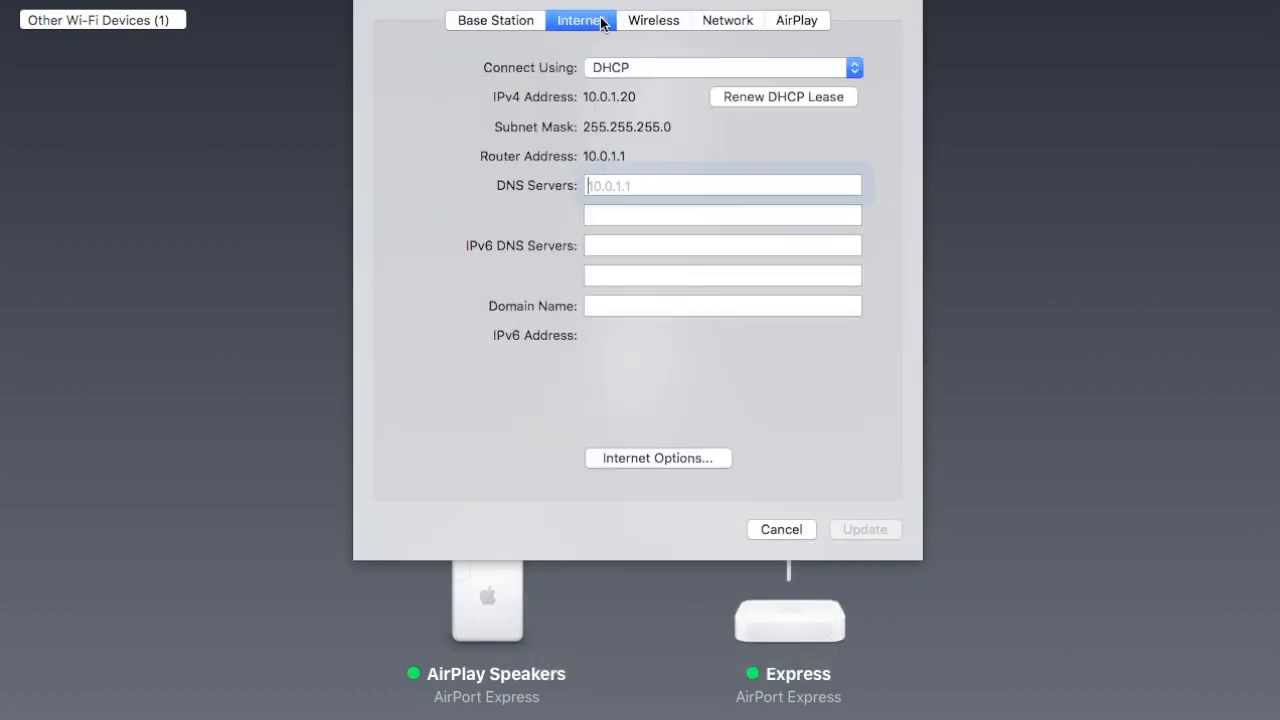
pyautogui.click(653, 20)
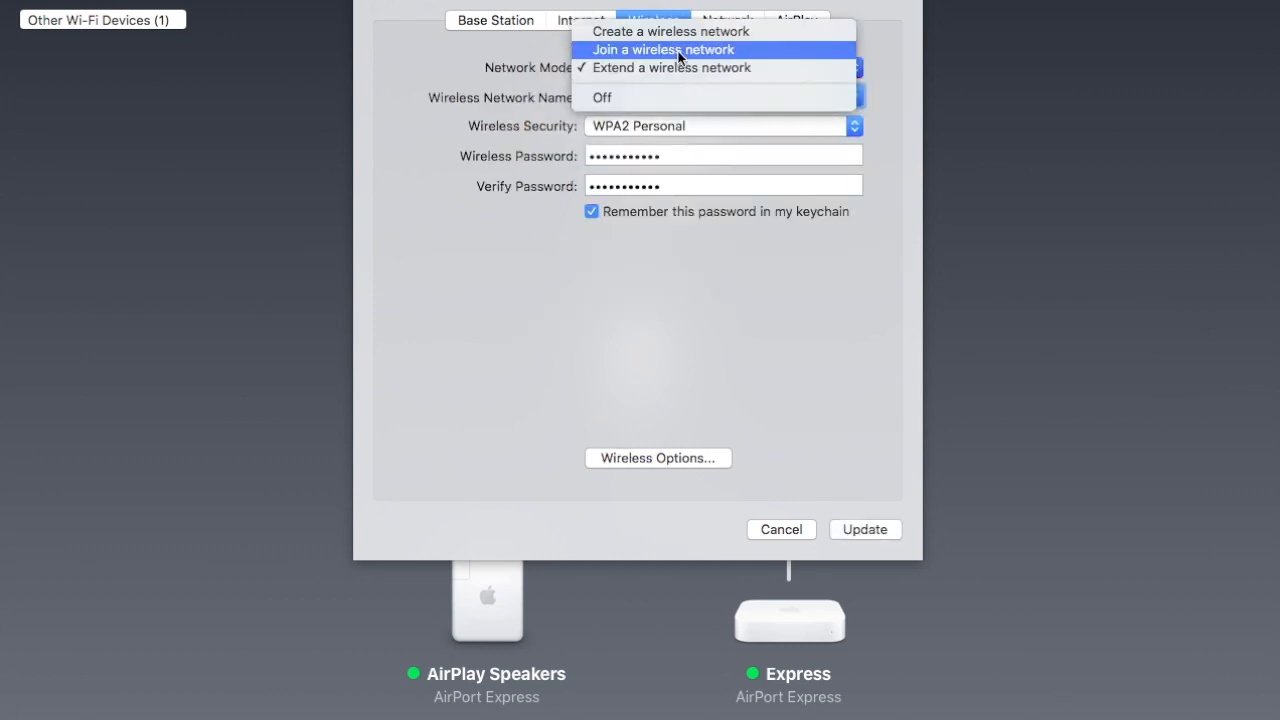
pyautogui.click(667, 49)
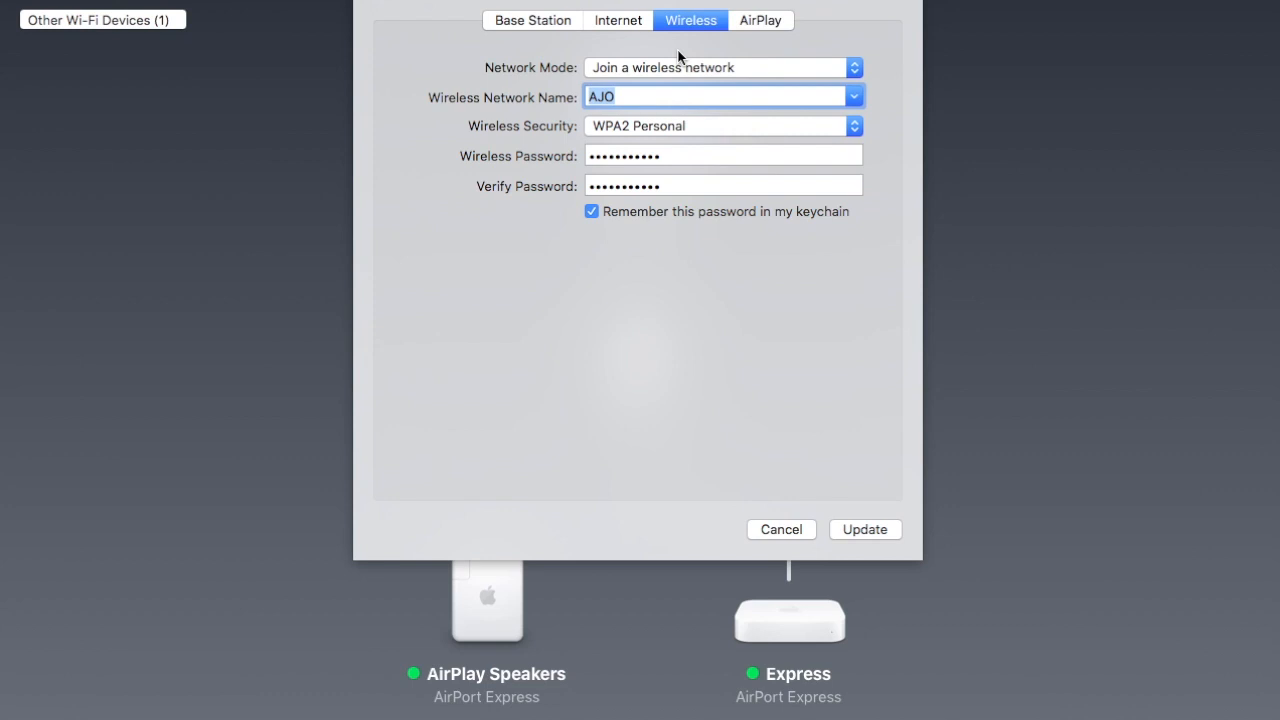
pyautogui.click(760, 20)
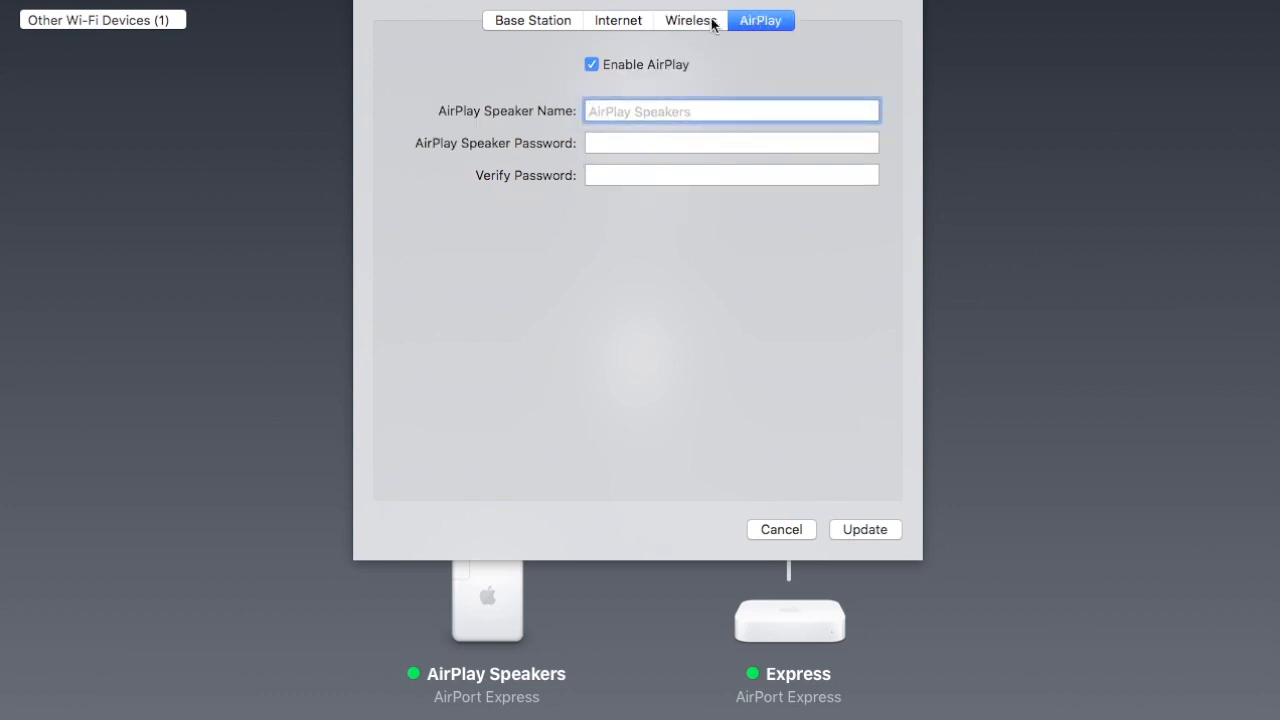
pyautogui.click(865, 529)
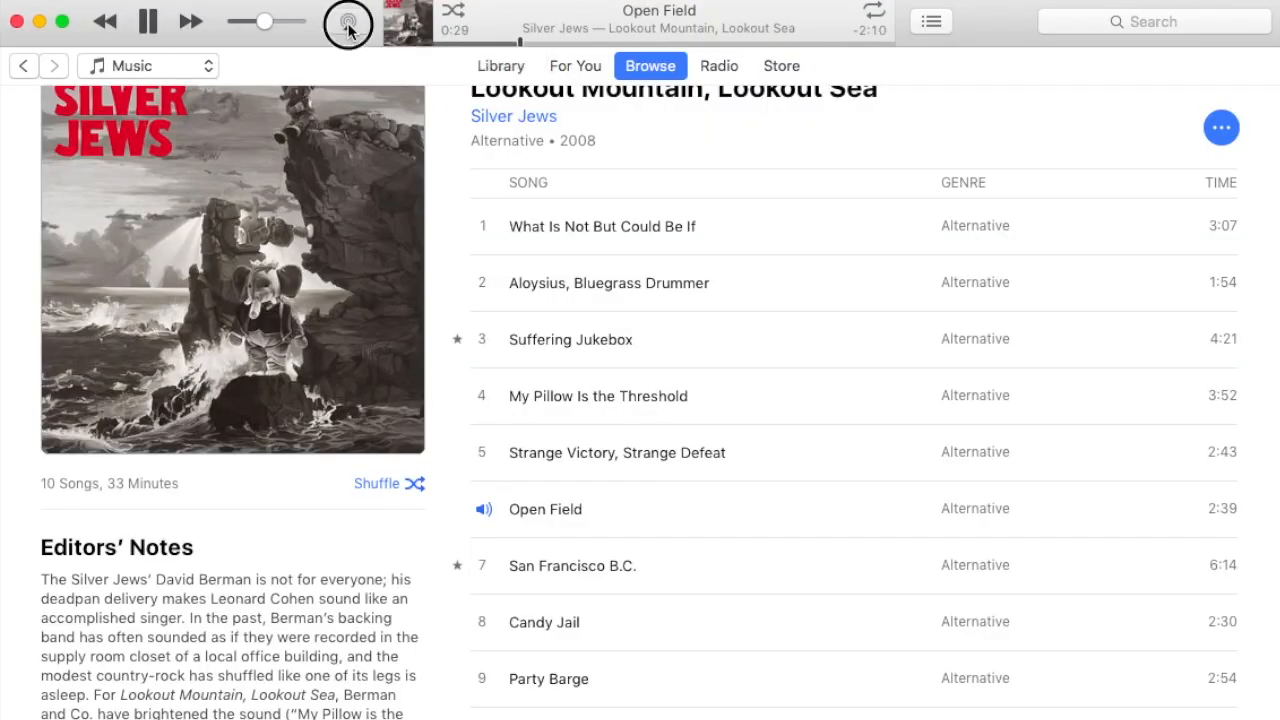
# Step: Play 'Open Field' through AirPlay Speakers and adjust their volume slider
pyautogui.click(347, 21)
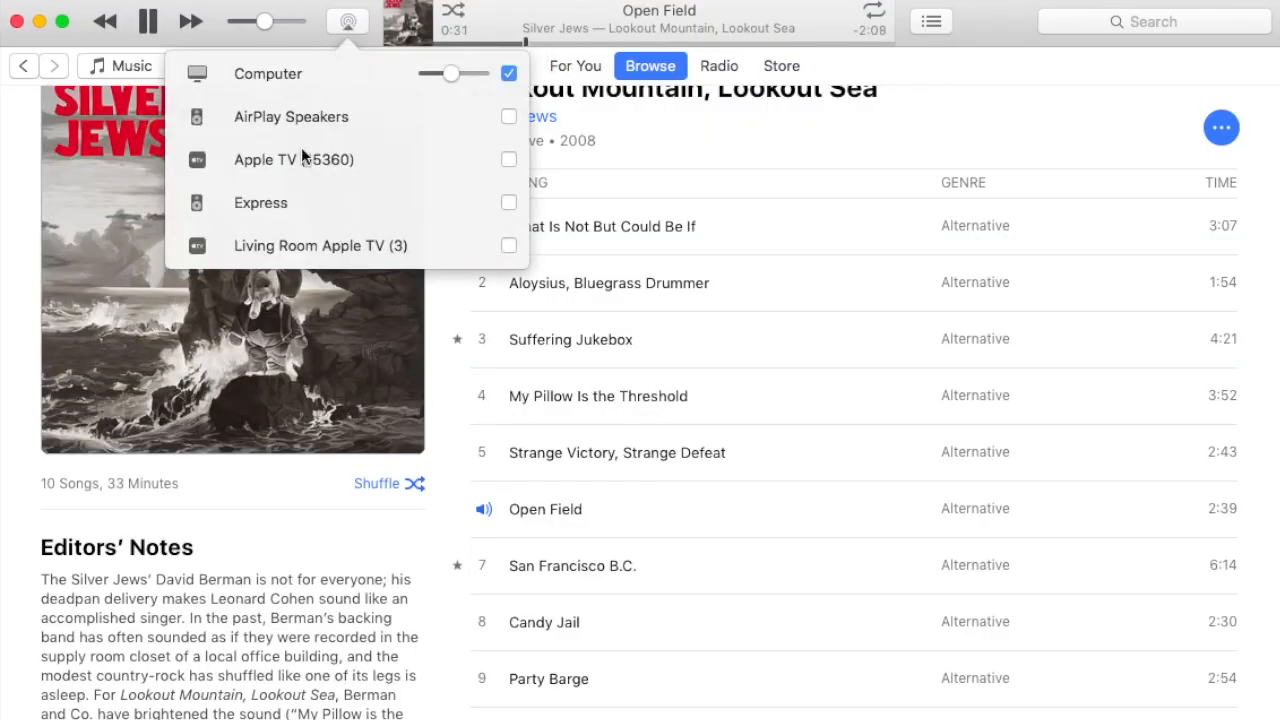
pyautogui.click(507, 116)
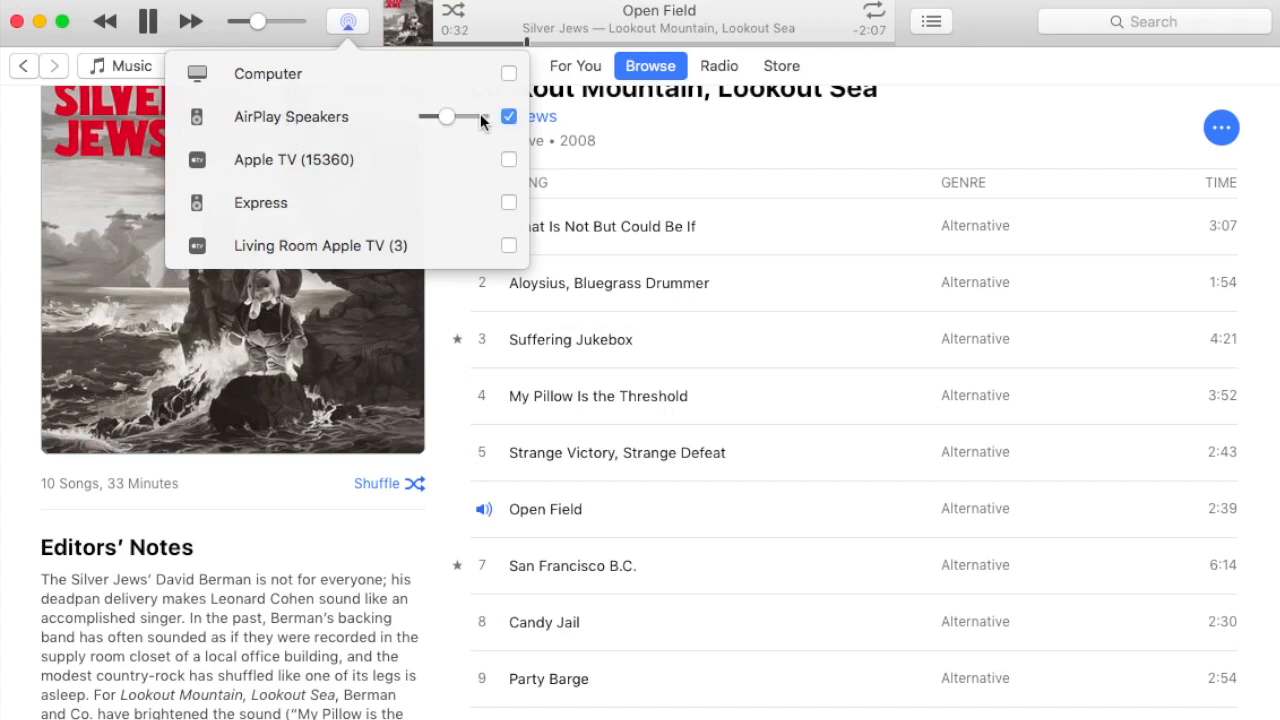
pyautogui.moveTo(445, 117); pyautogui.dragTo(458, 117)
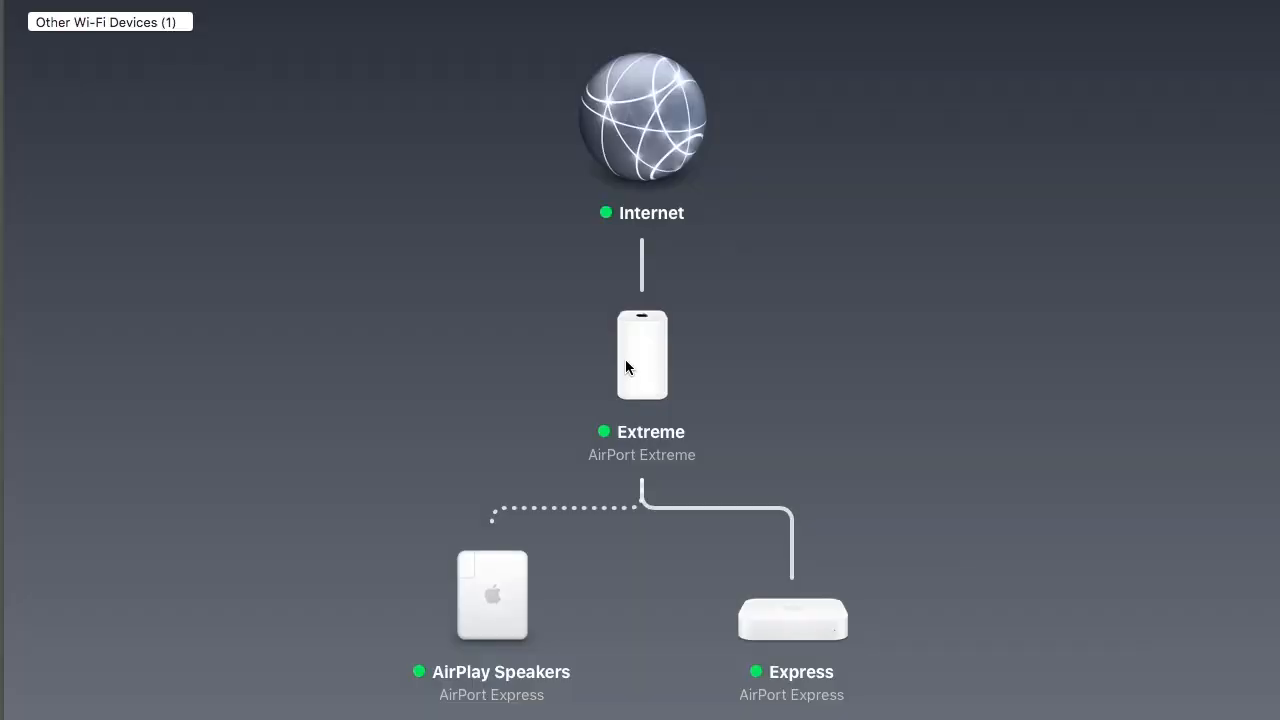
# Step: Start setup of the second AirPort Express 66287c from Other Wi-Fi Devices
pyautogui.click(108, 21)
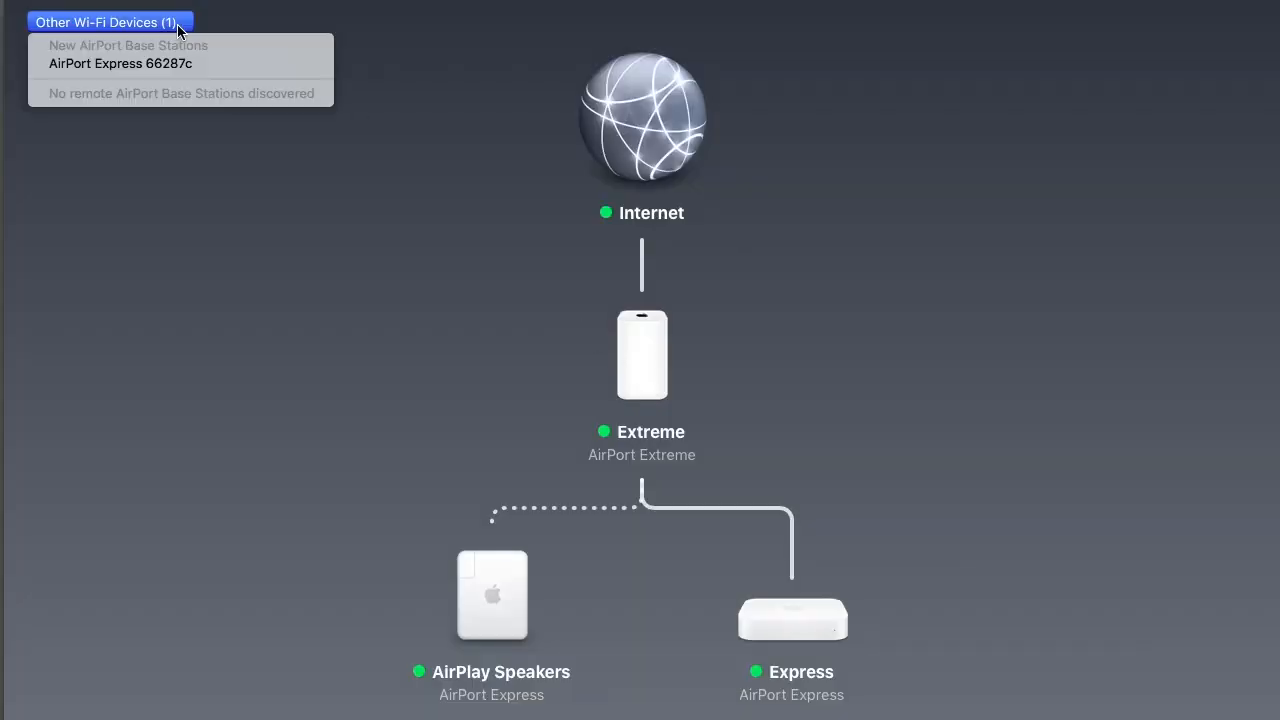
pyautogui.click(119, 63)
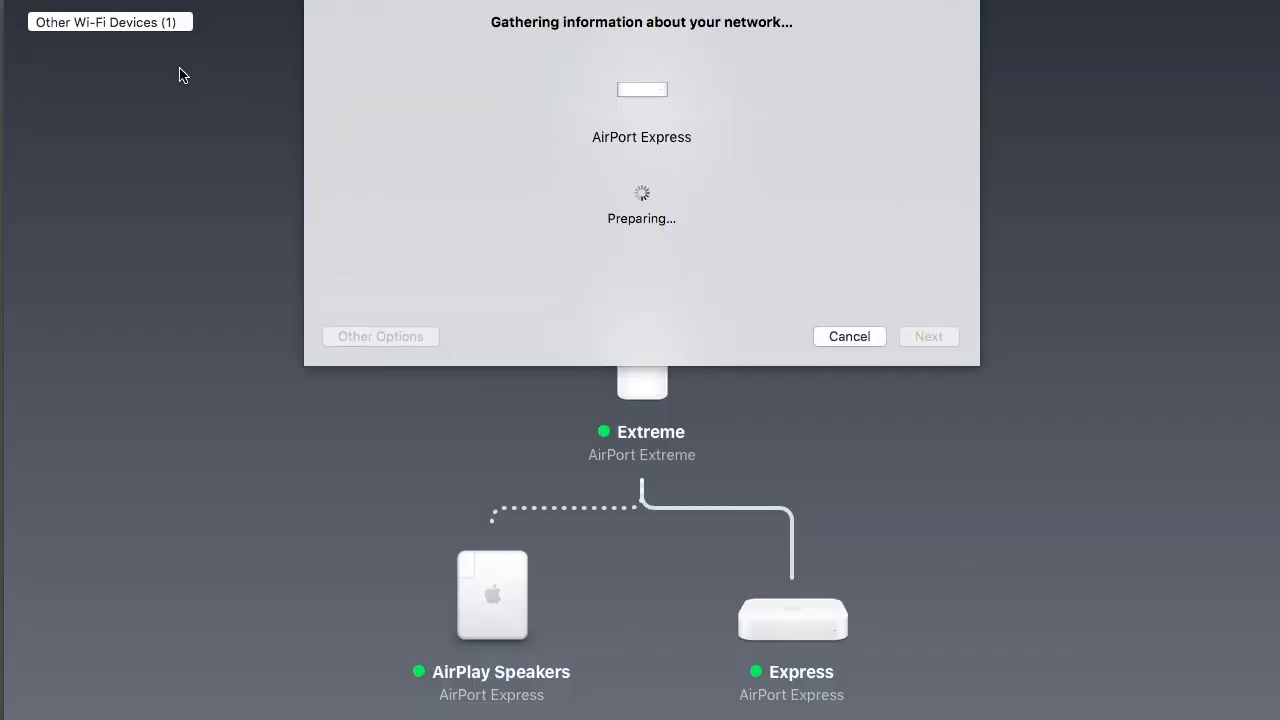
pyautogui.moveTo(406, 131)
pyautogui.write('No Network AirPlay Speake')
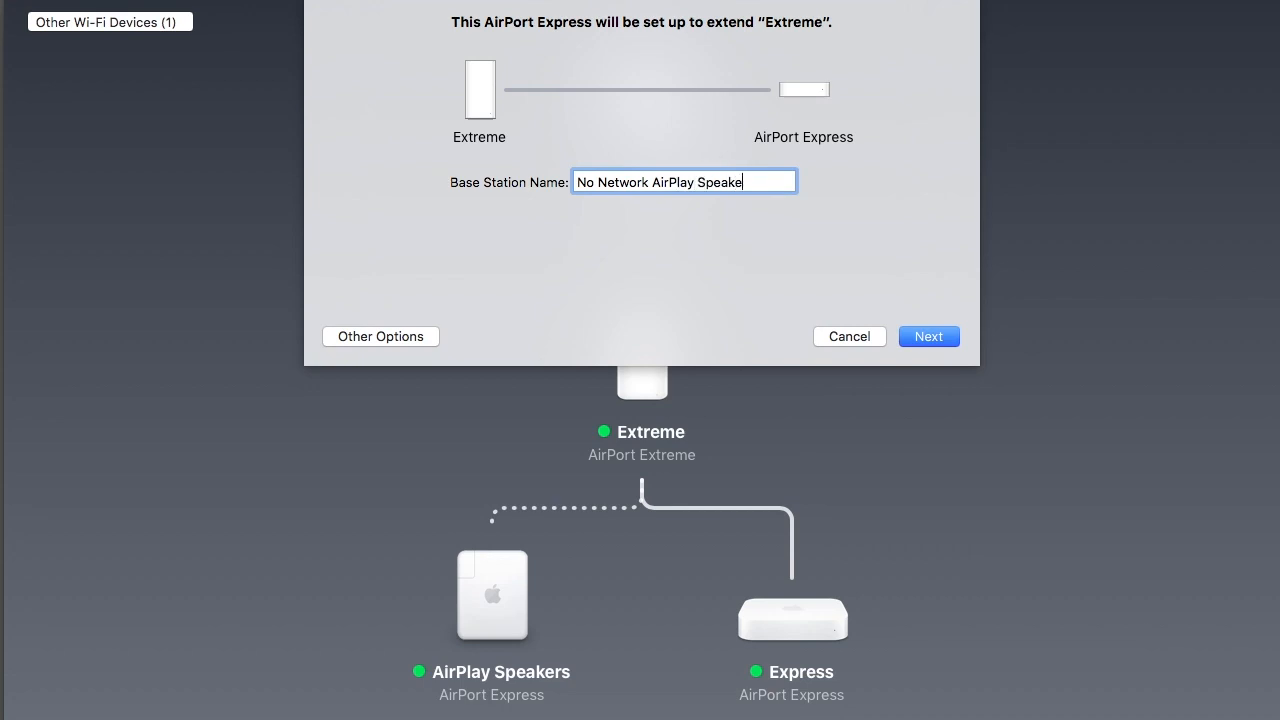
# Step: Name the new network 'No Network' and the base station 'No Network Speakers', then enter a password
pyautogui.write('rs')
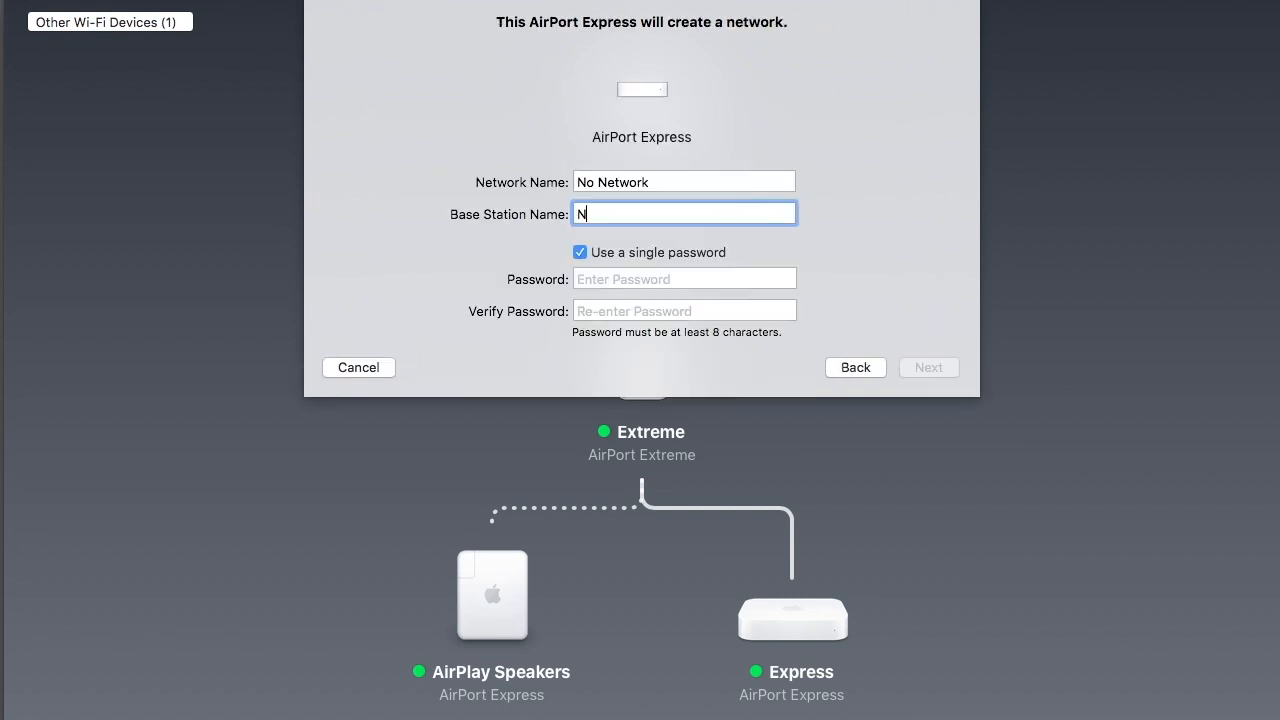
pyautogui.write('o Network')
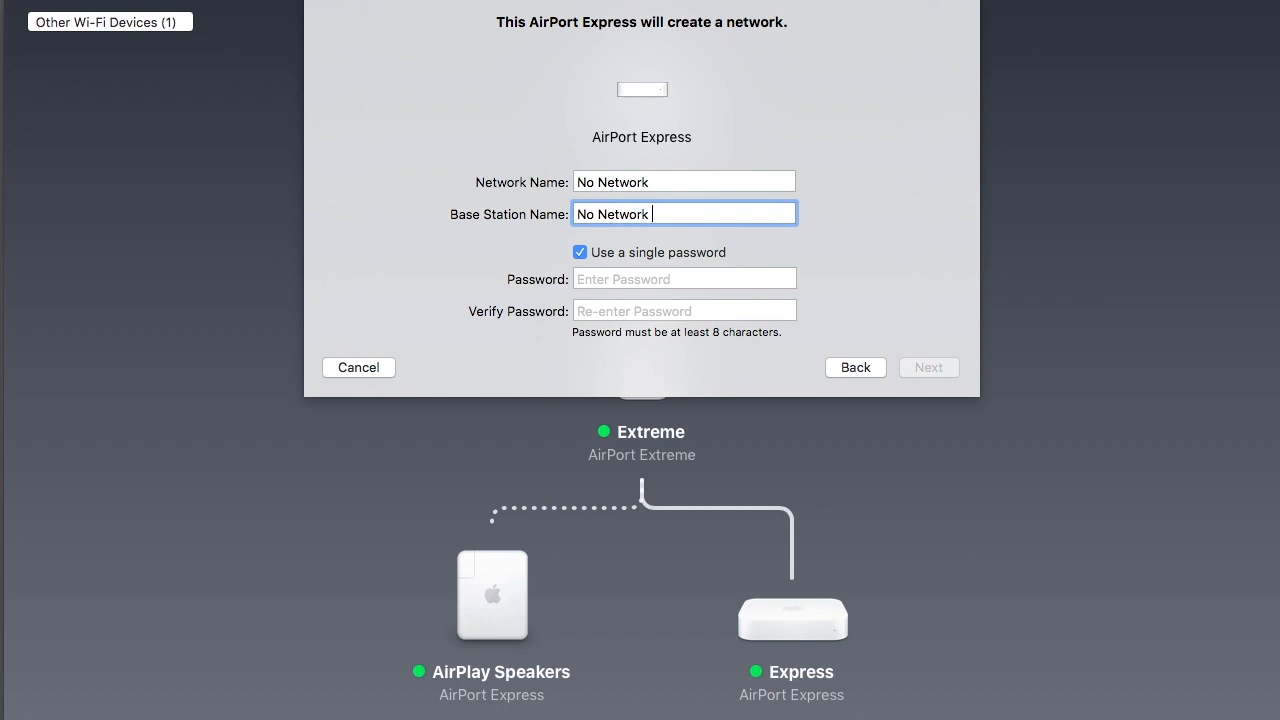
pyautogui.write('Speakers')
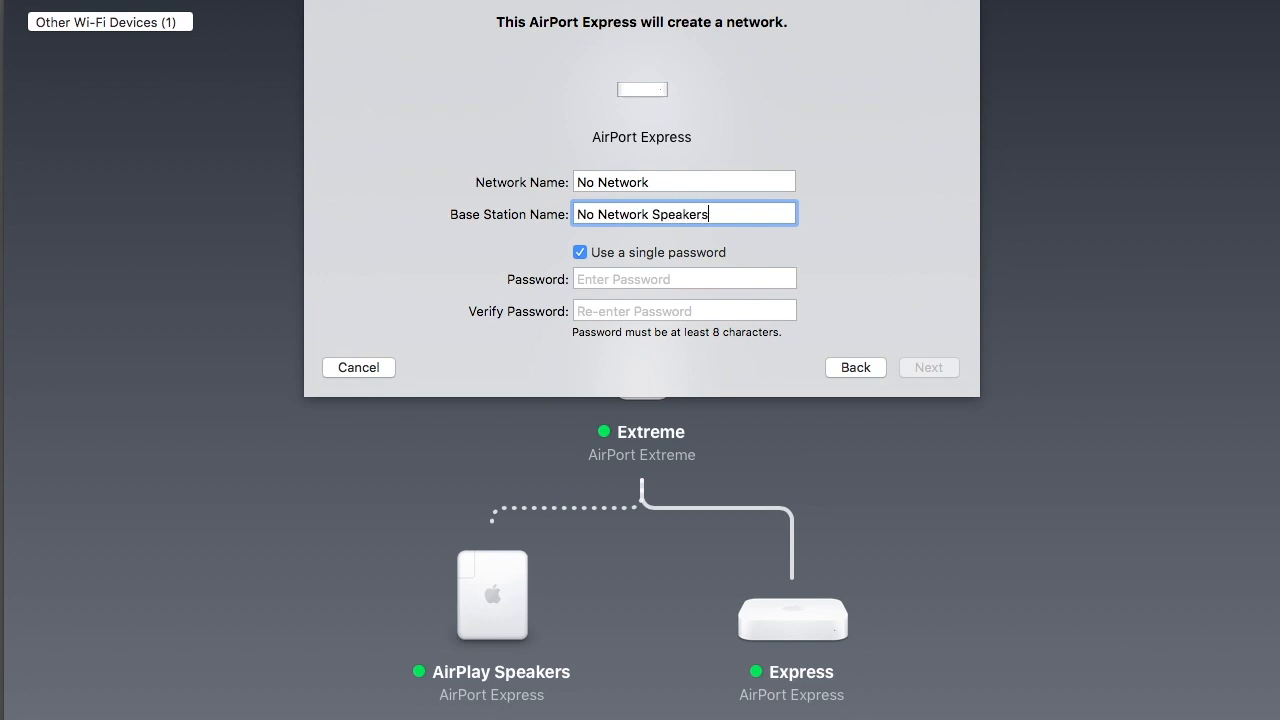
pyautogui.moveTo(647, 297)
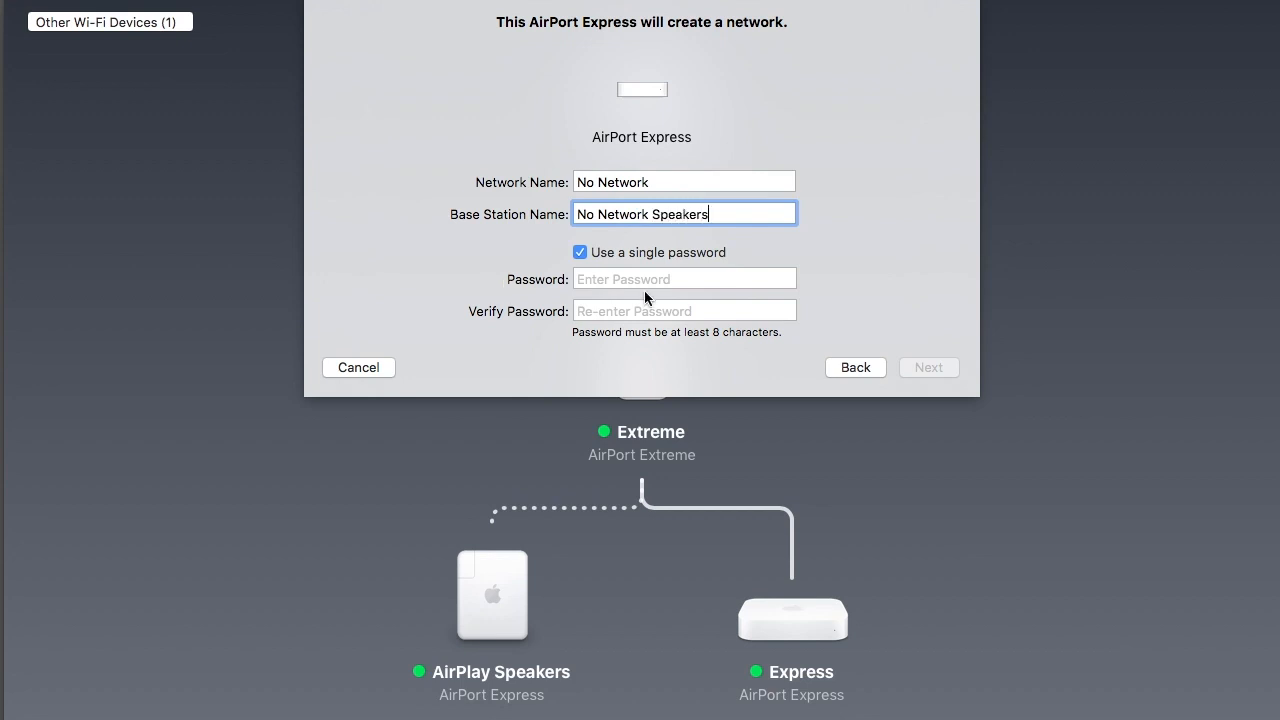
pyautogui.click(928, 367)
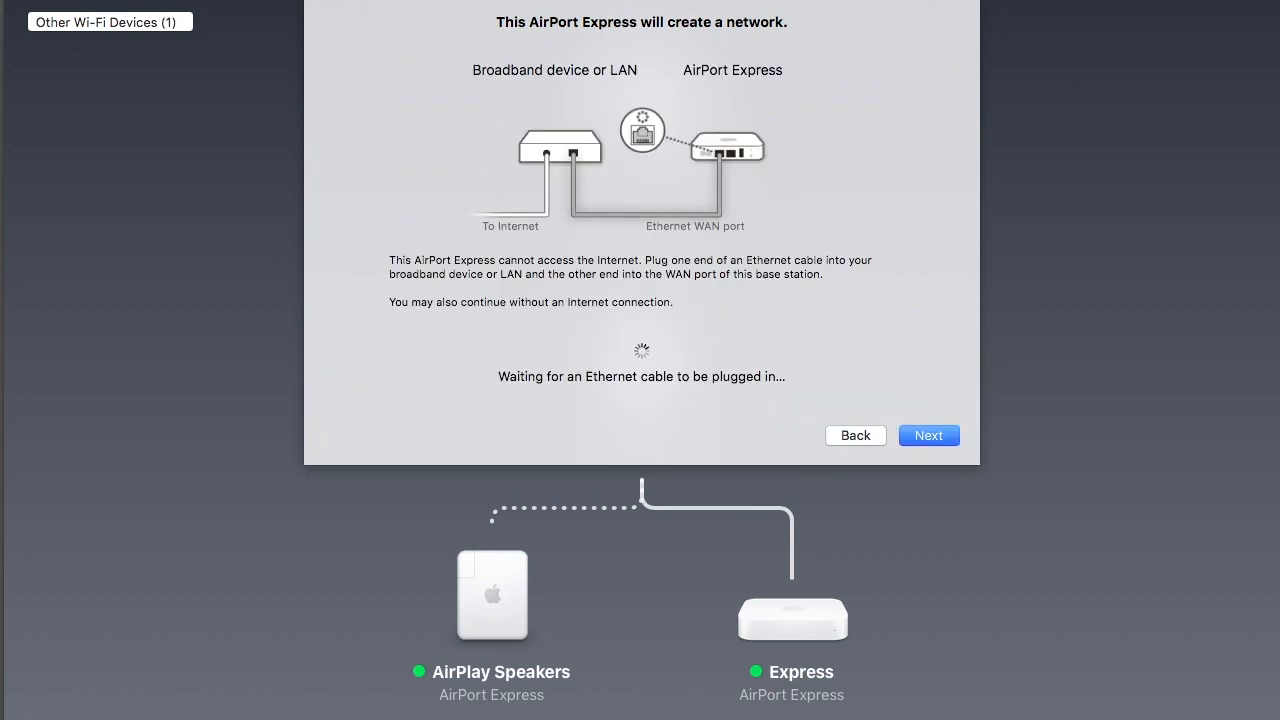
# Step: Complete setup without an internet connection or guest network
pyautogui.click(928, 435)
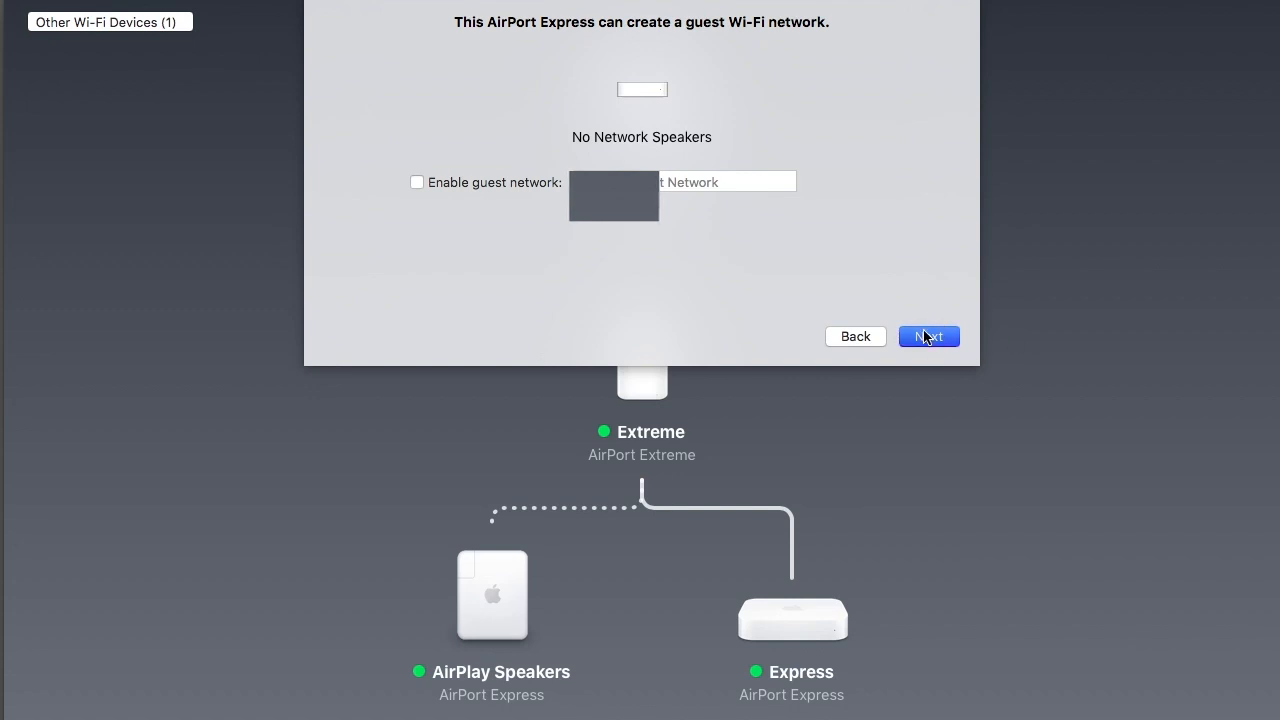
pyautogui.click(928, 336)
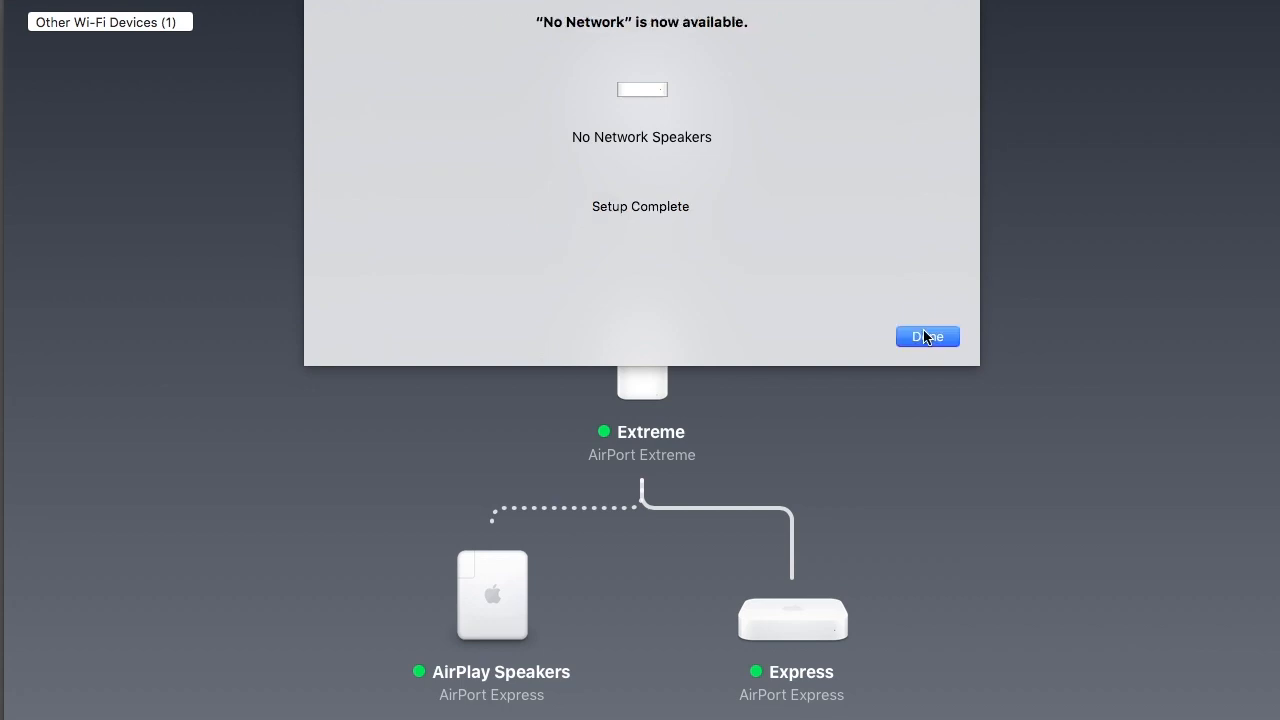
pyautogui.click(927, 336)
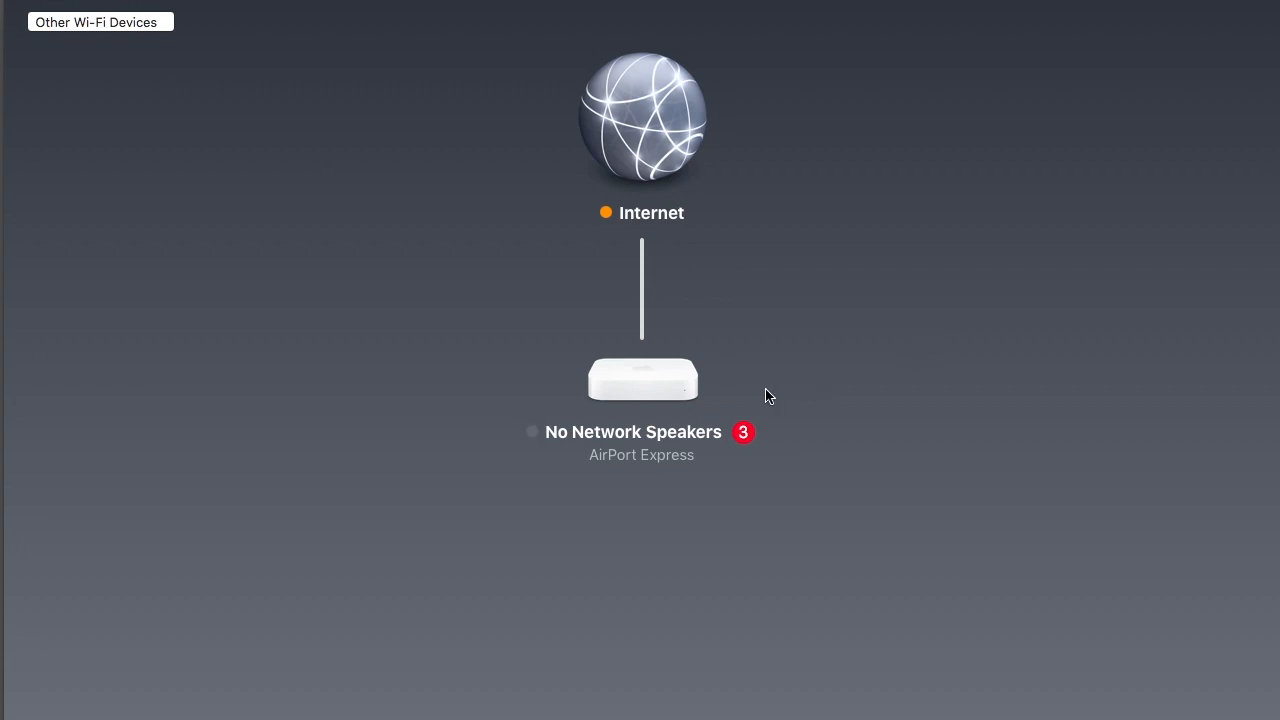
# Step: Open the No Network Speakers info popover showing its network, addresses and status
pyautogui.click(641, 378)
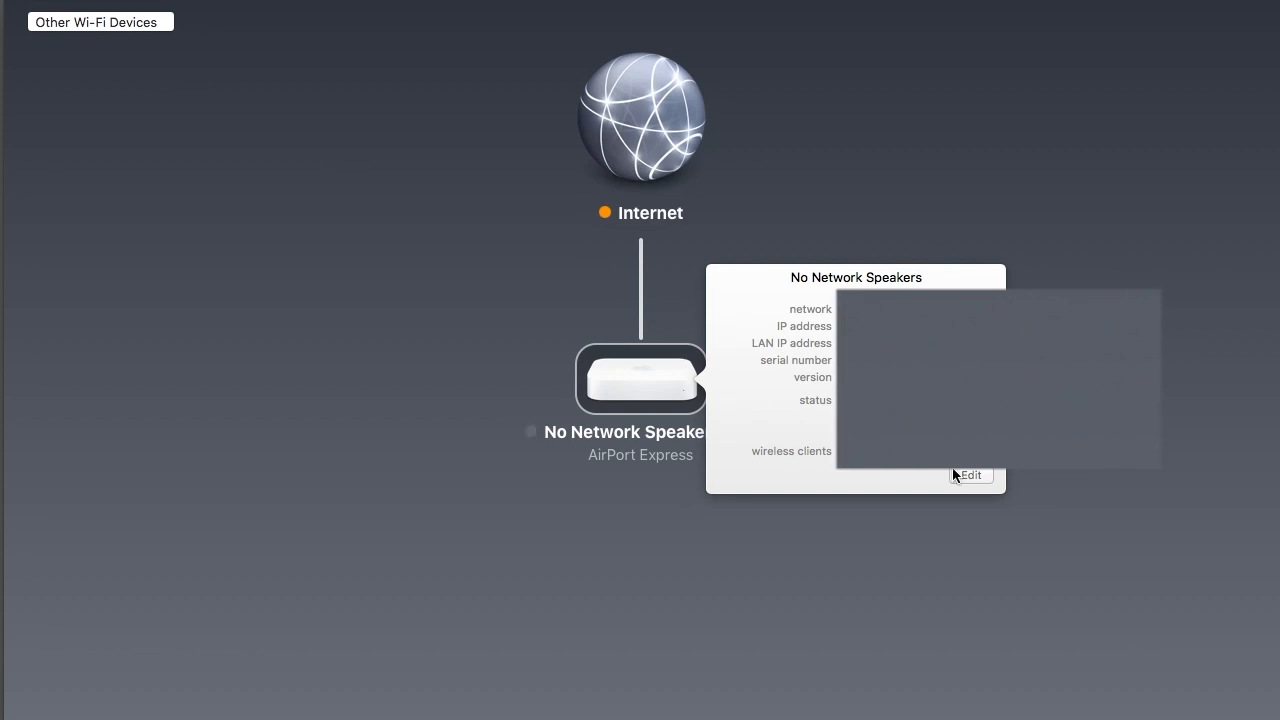
pyautogui.moveTo(838, 550)
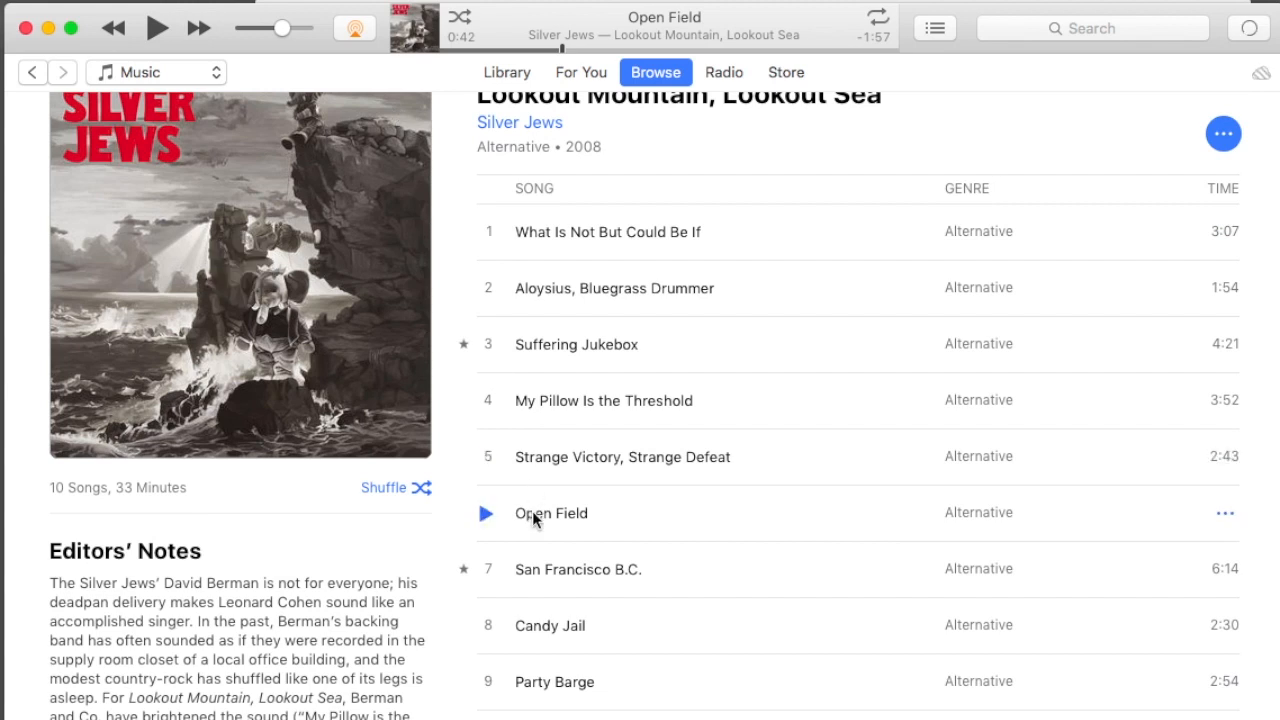
pyautogui.moveTo(487, 523)
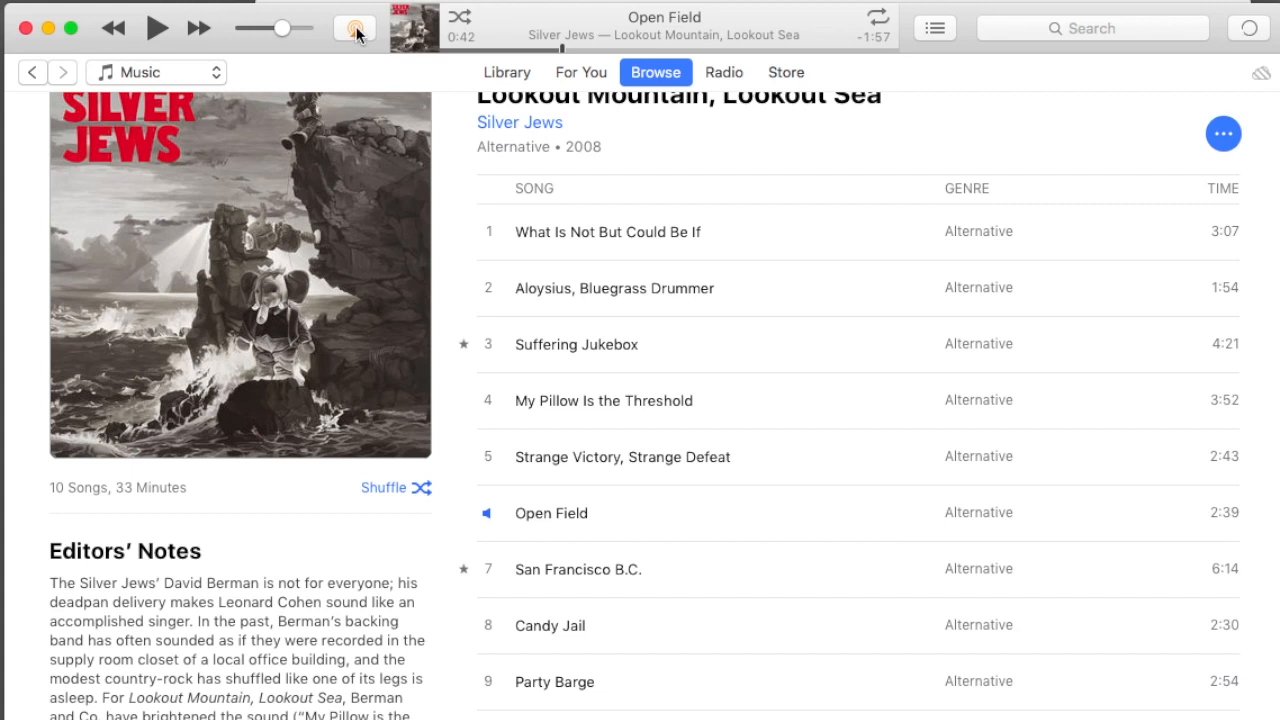
# Step: Show the iTunes AirPlay output list, now including No Network Speakers
pyautogui.click(355, 28)
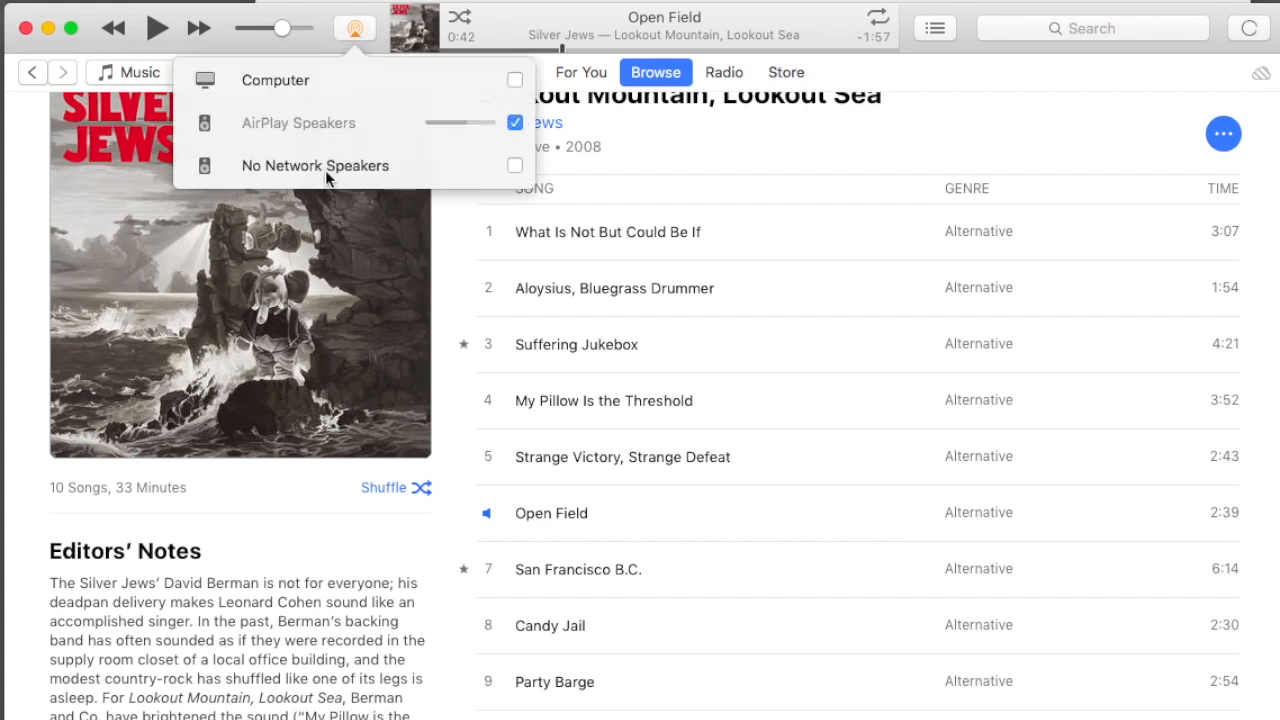